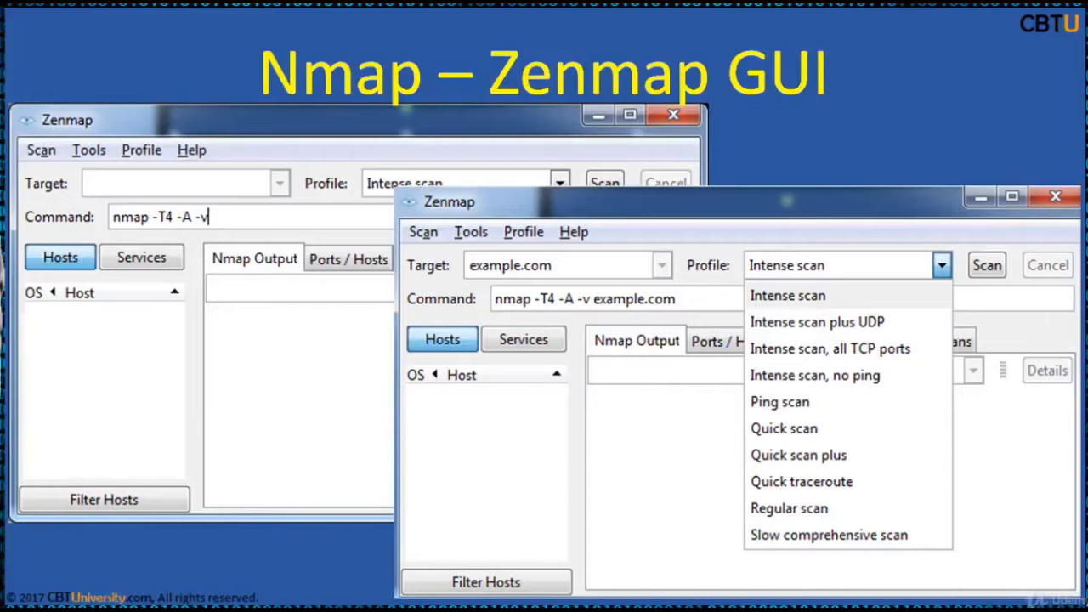
{"action": "mouse_move", "coordinate": [710, 299]}
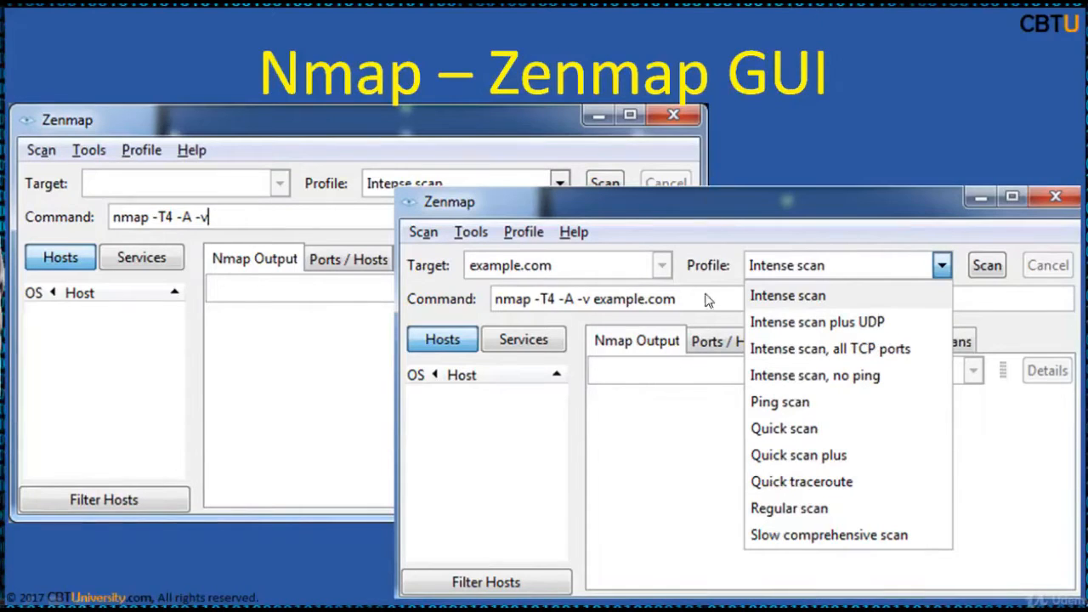
{"action": "mouse_move", "coordinate": [798, 425]}
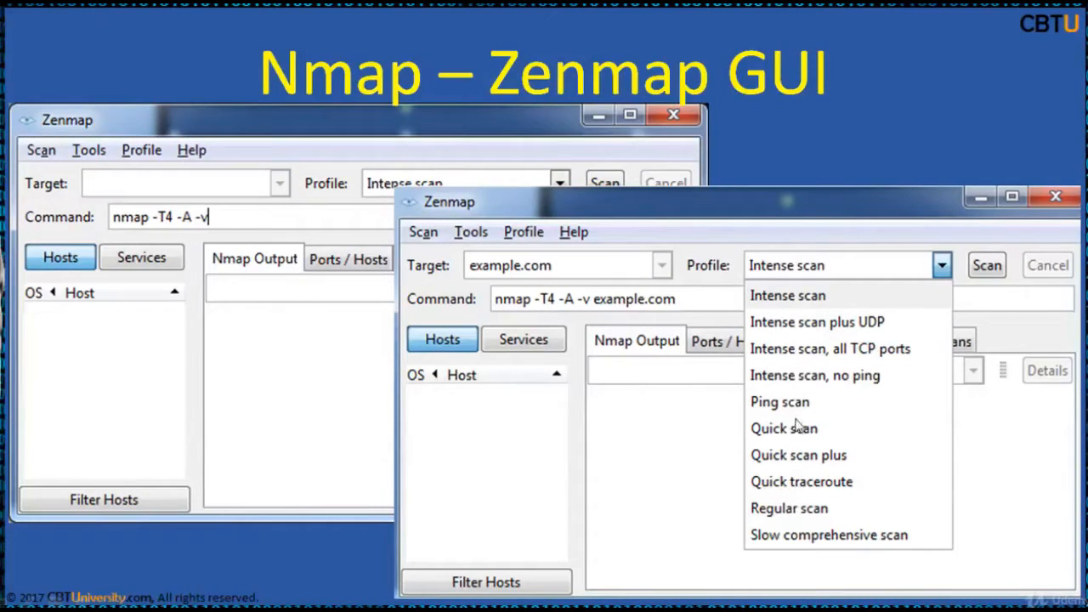
{"action": "mouse_move", "coordinate": [807, 408]}
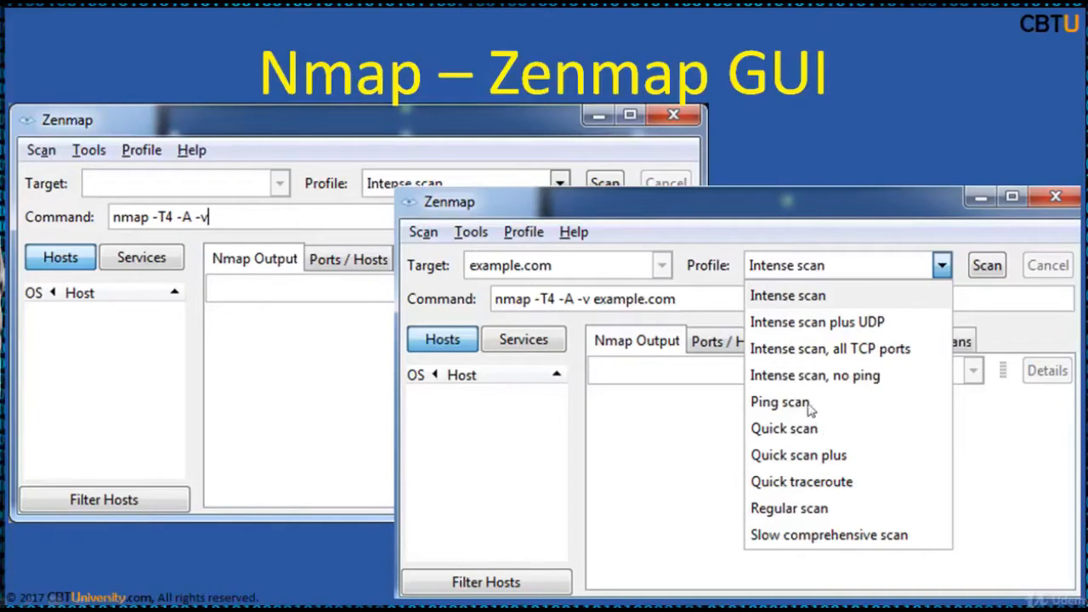
{"action": "mouse_move", "coordinate": [748, 275]}
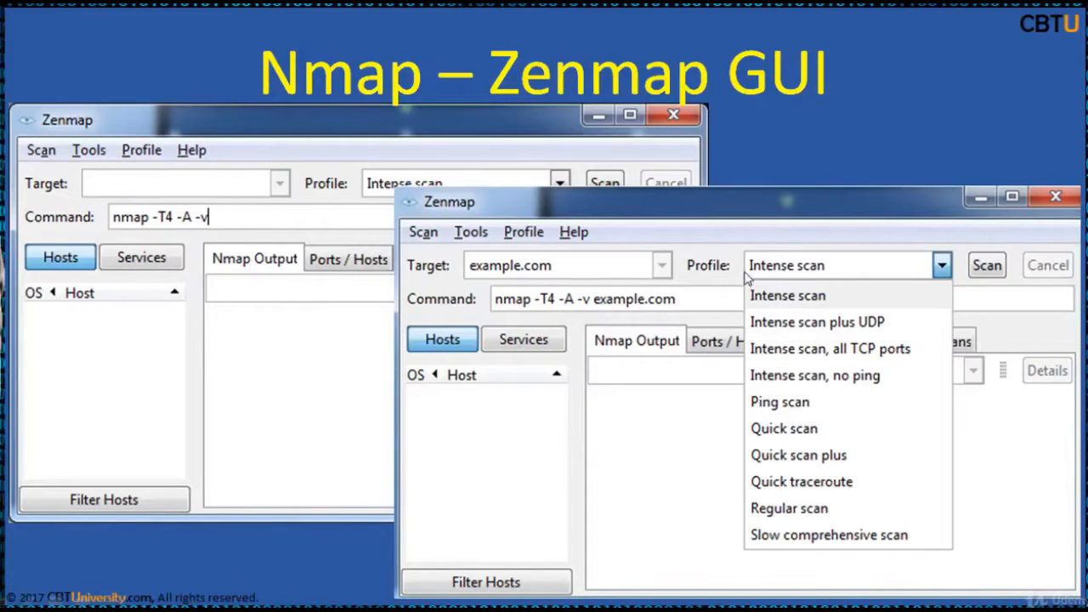
{"action": "mouse_move", "coordinate": [531, 262]}
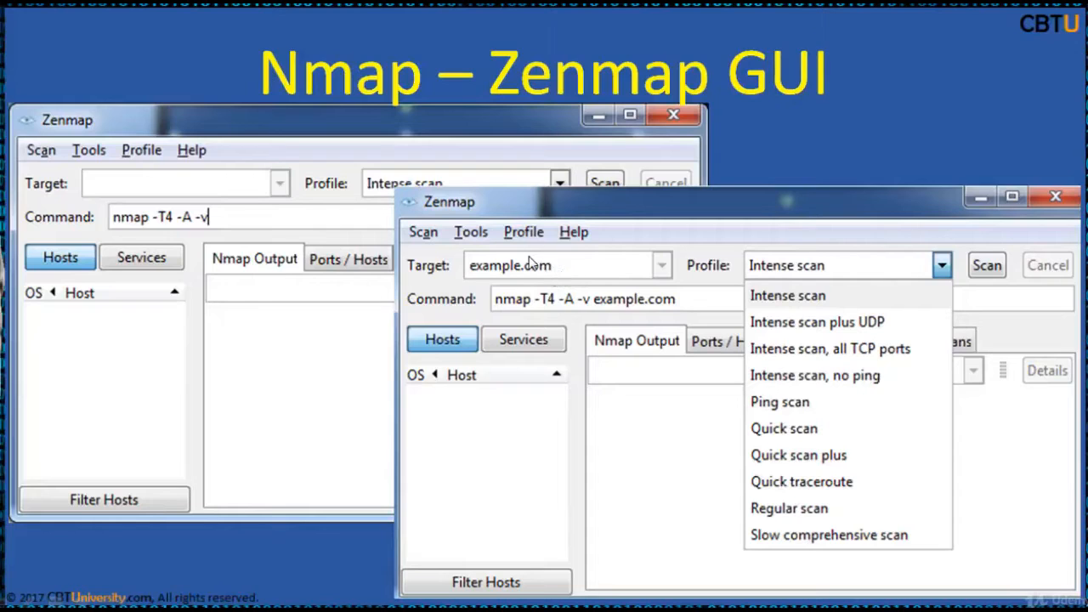